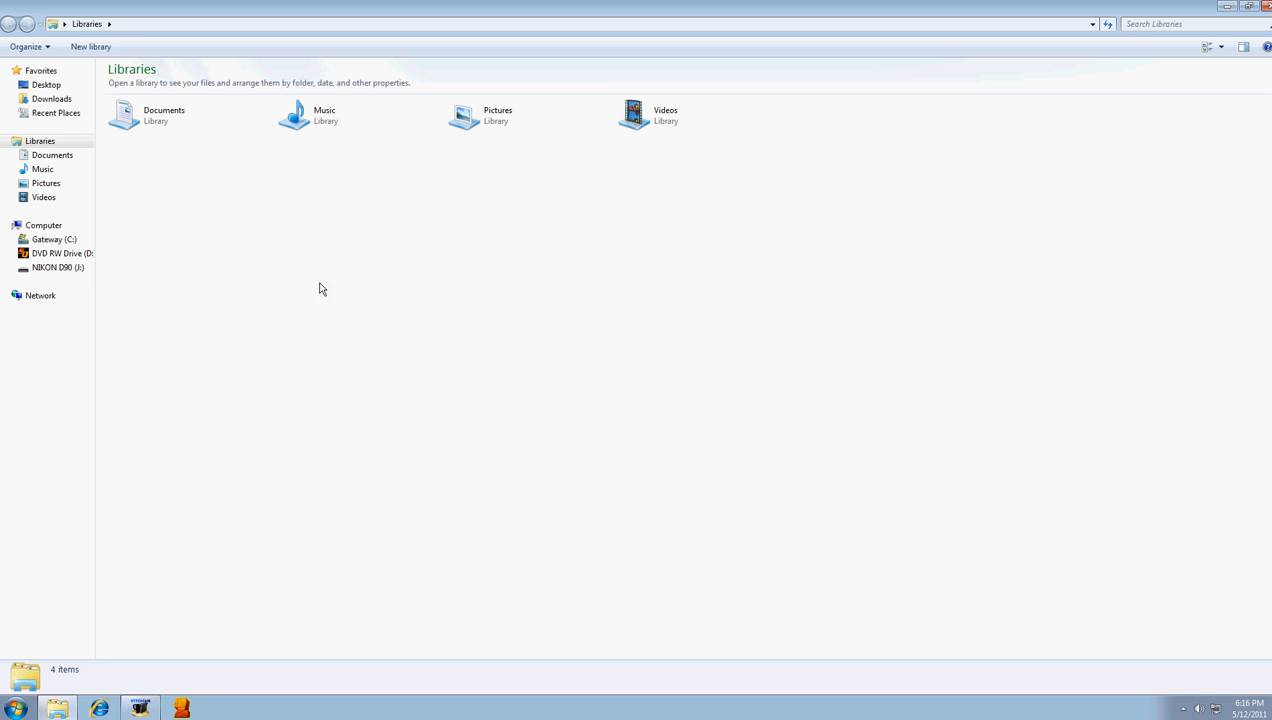
pyautogui.moveTo(252, 99)
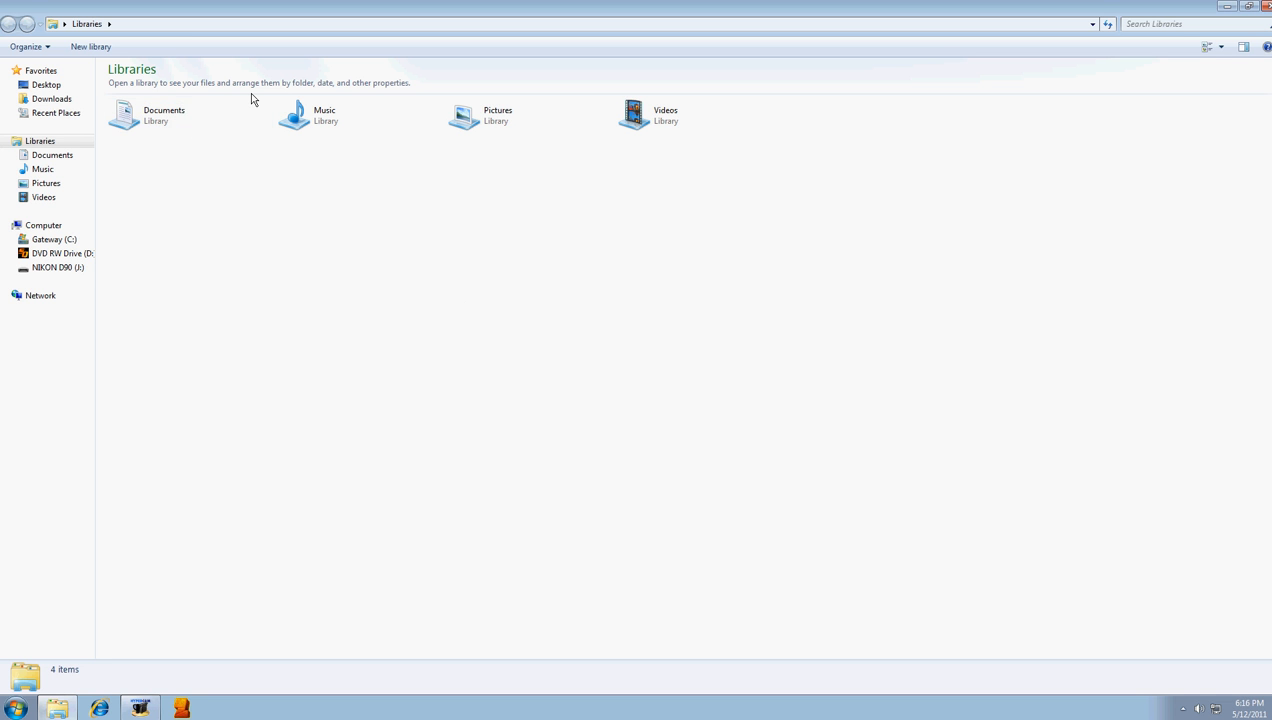
pyautogui.moveTo(148, 151)
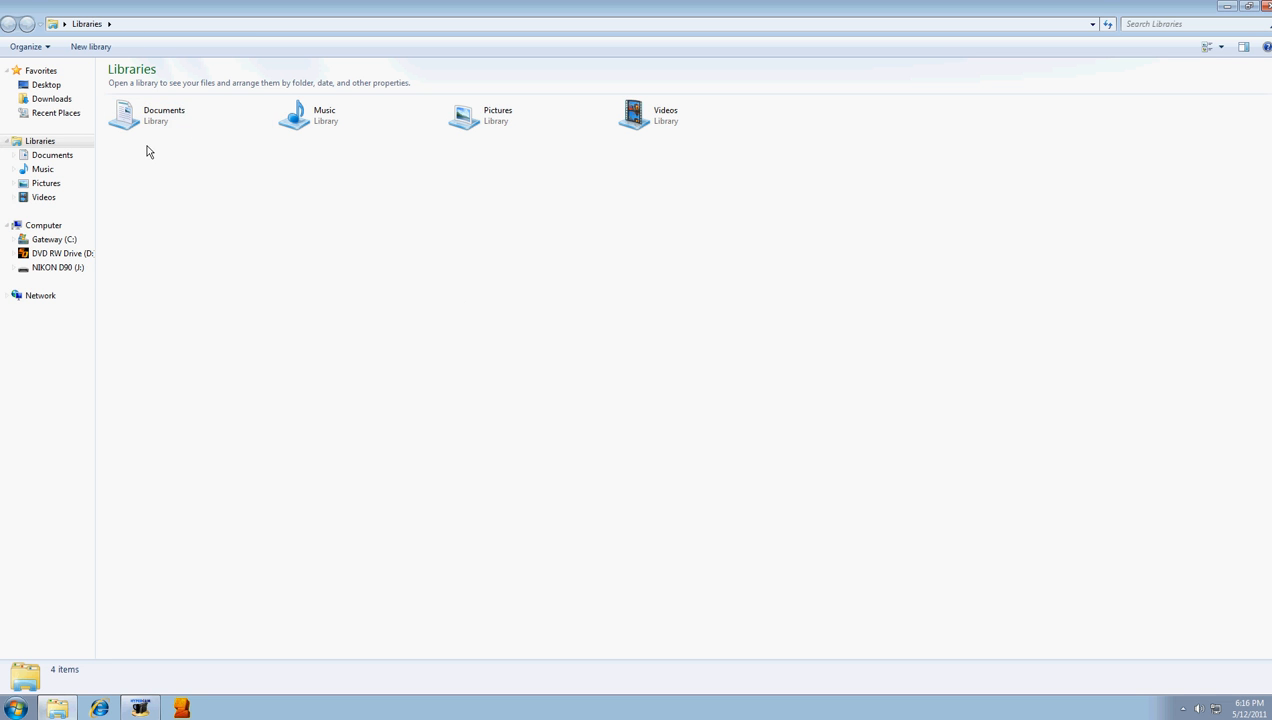
pyautogui.moveTo(88, 428)
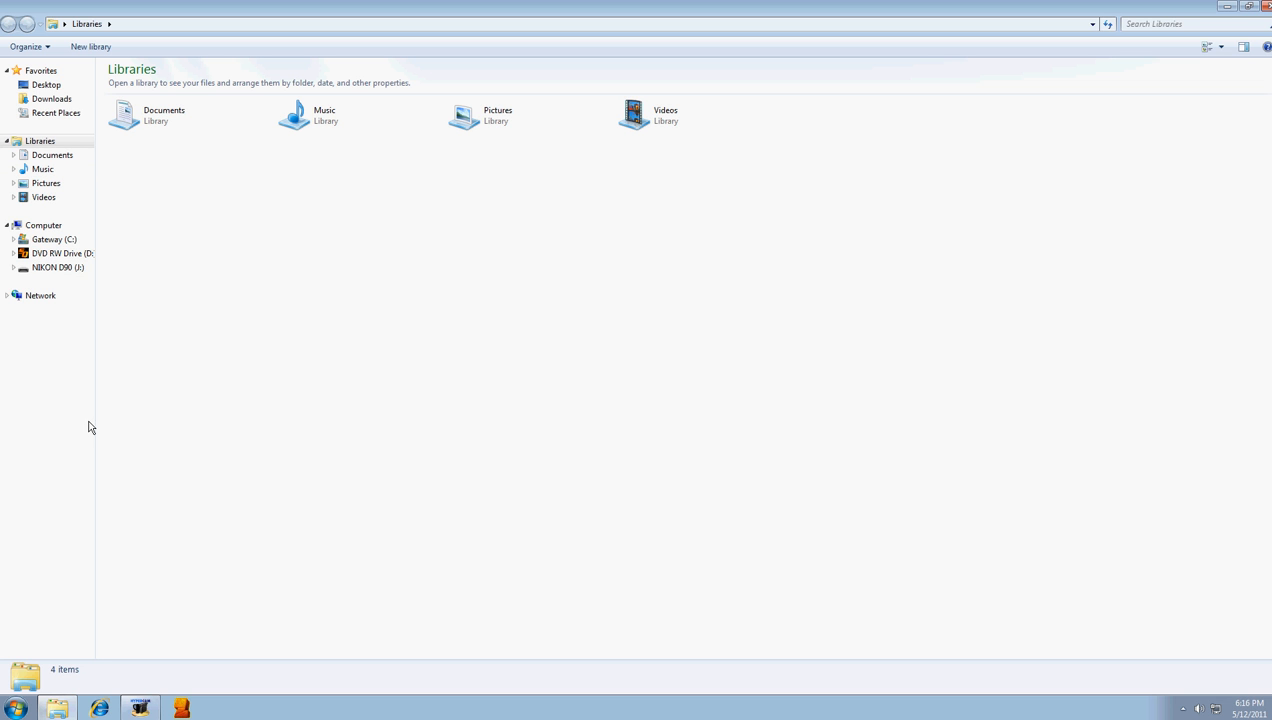
pyautogui.moveTo(957, 315)
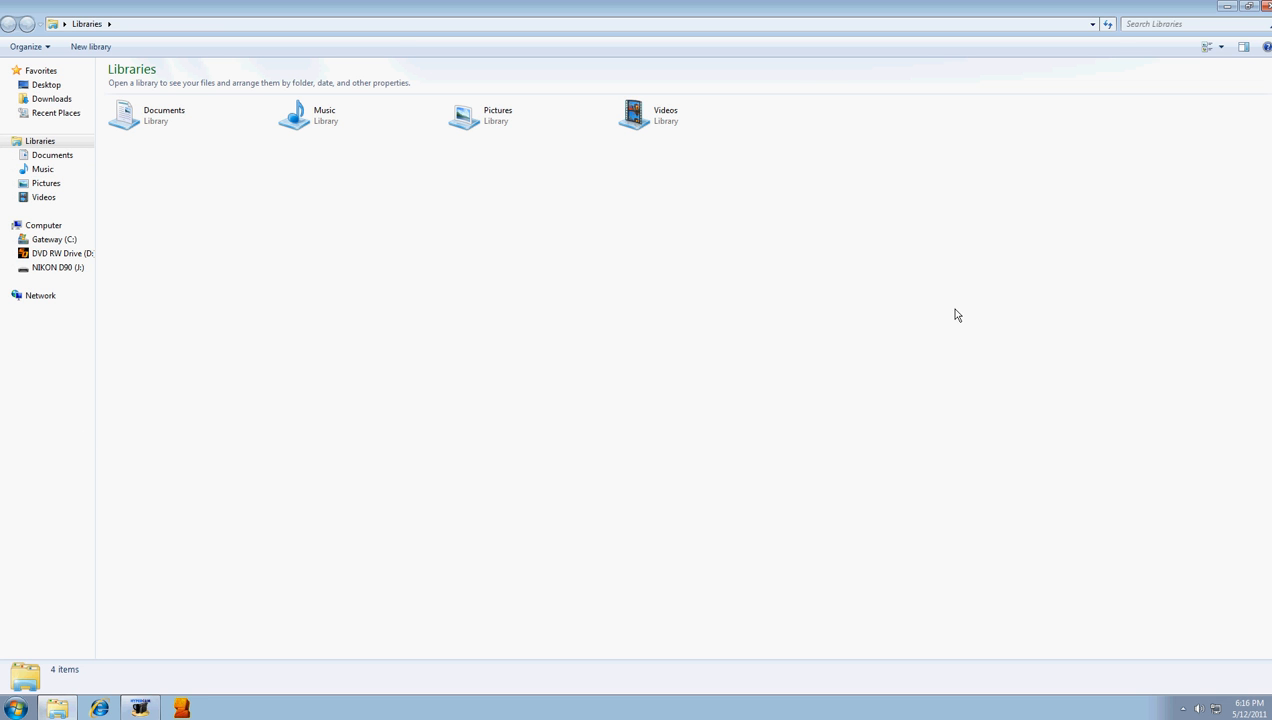
pyautogui.moveTo(558, 389)
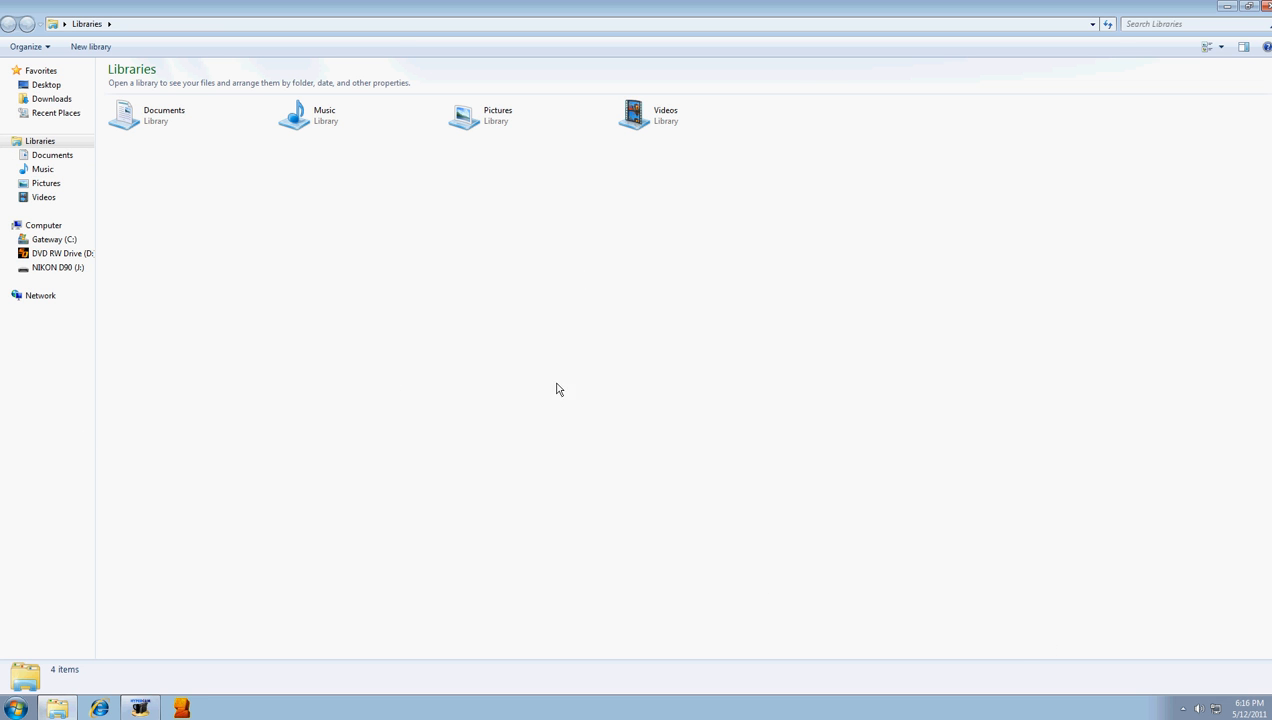
pyautogui.moveTo(421, 342)
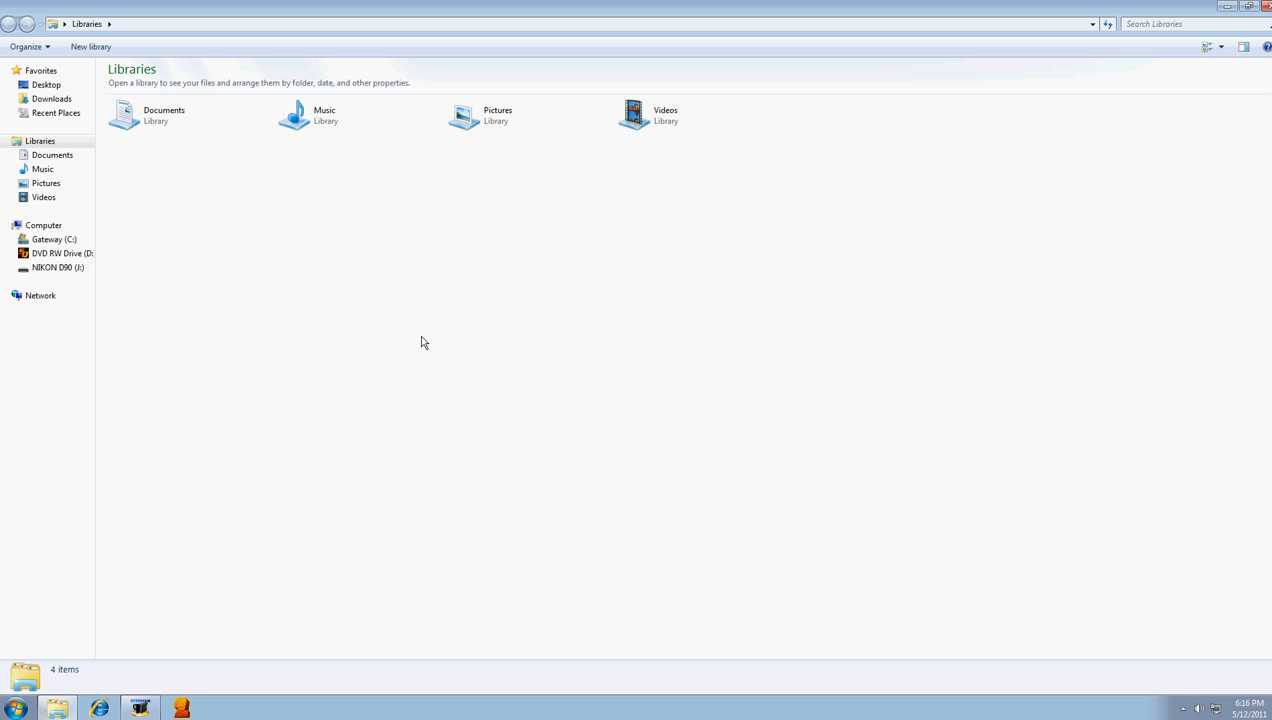
pyautogui.moveTo(210, 178)
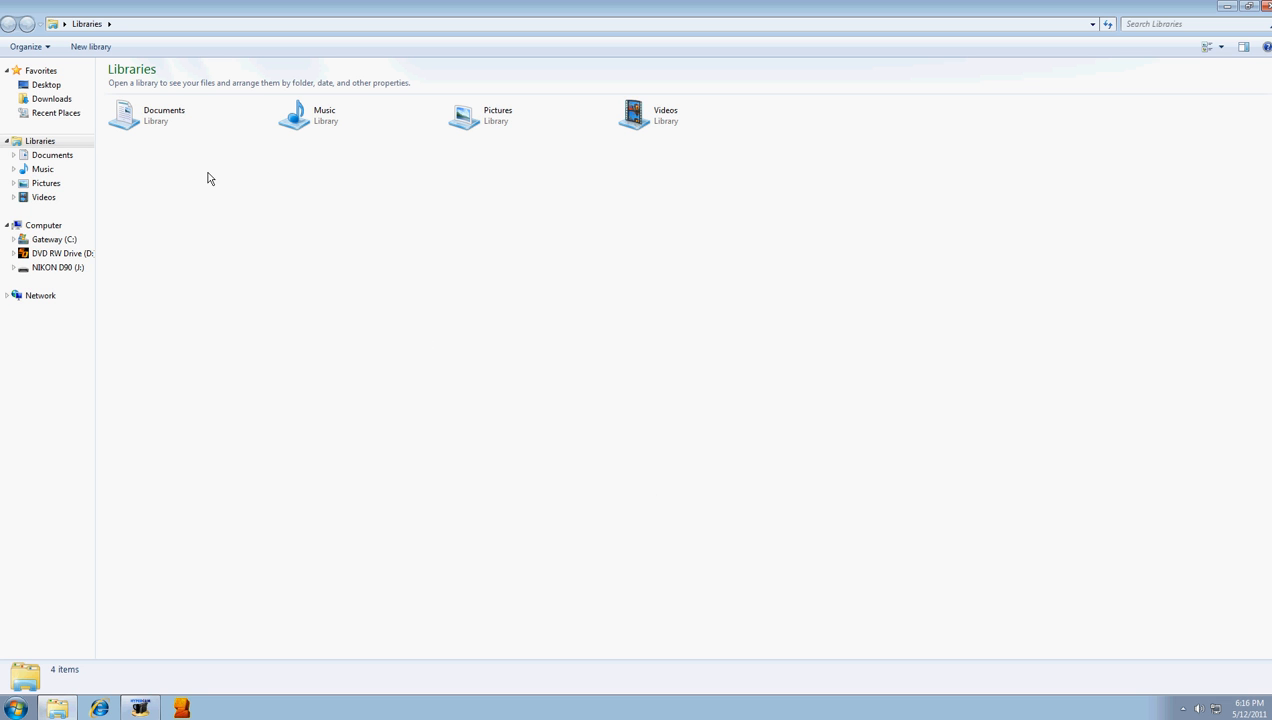
pyautogui.moveTo(70, 707)
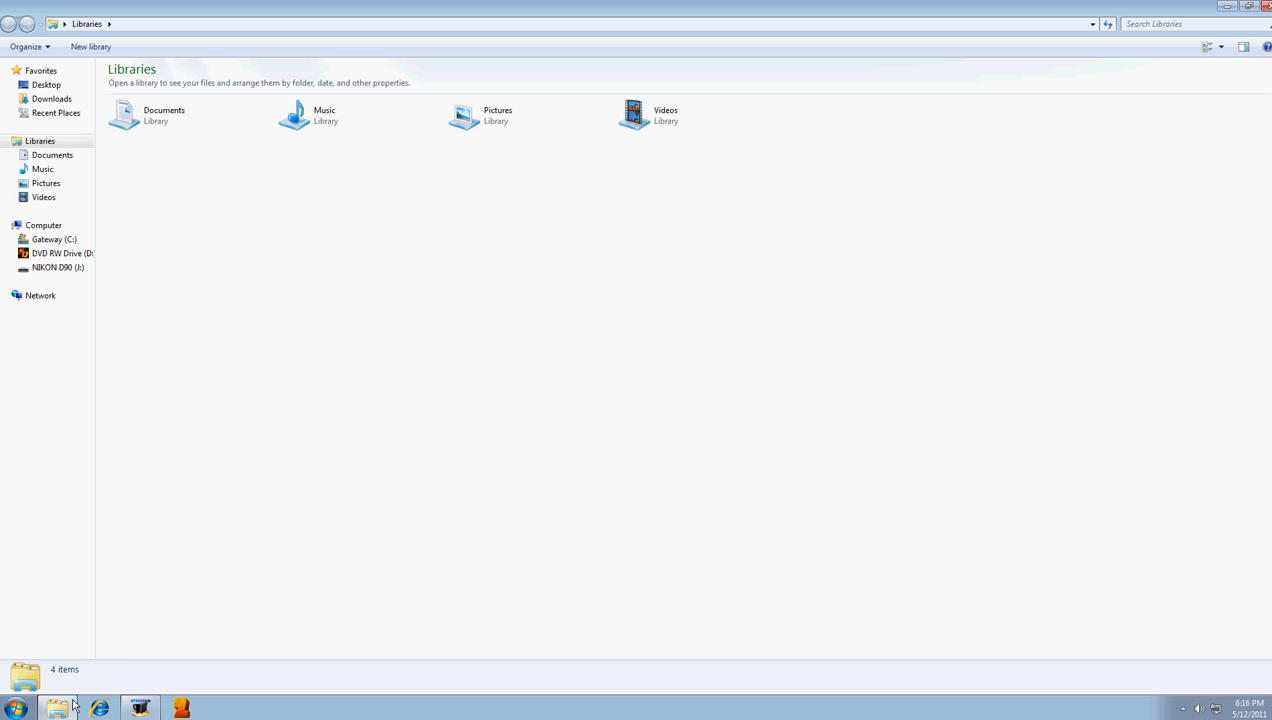
pyautogui.moveTo(58, 708)
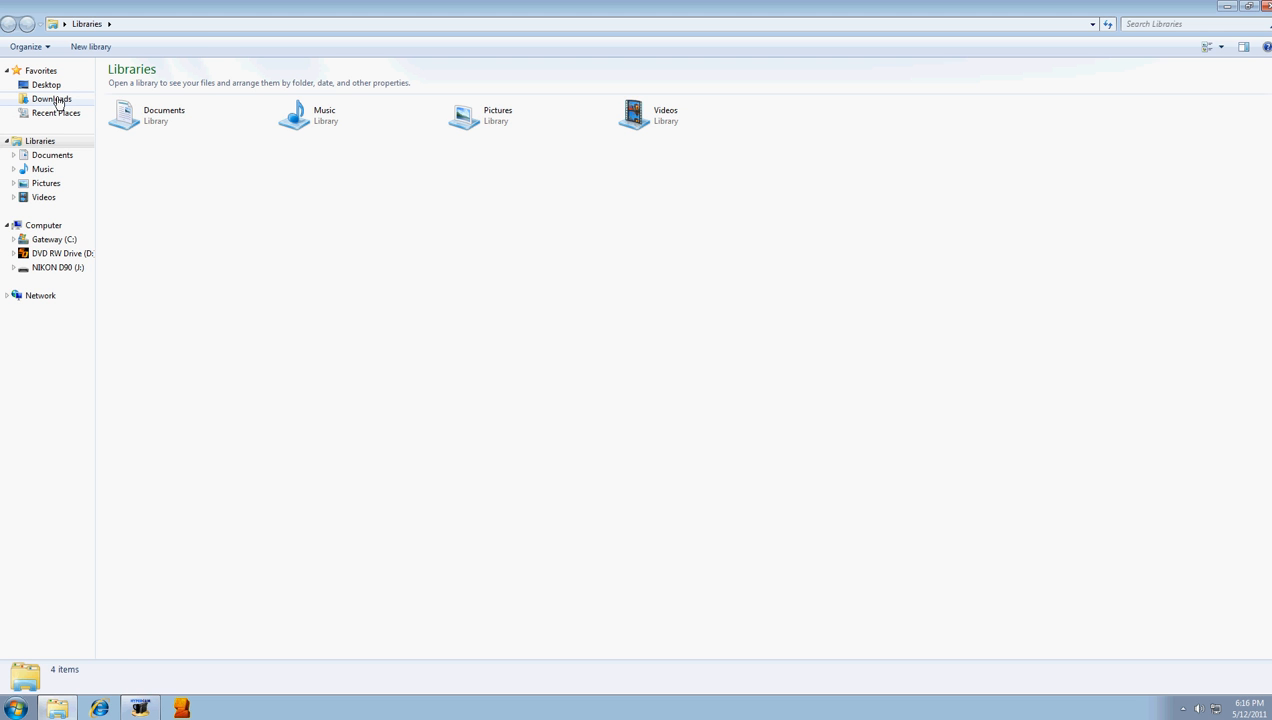
# Step: Launch the Minecraft application from the Downloads folder in Windows Explorer
pyautogui.click(52, 99)
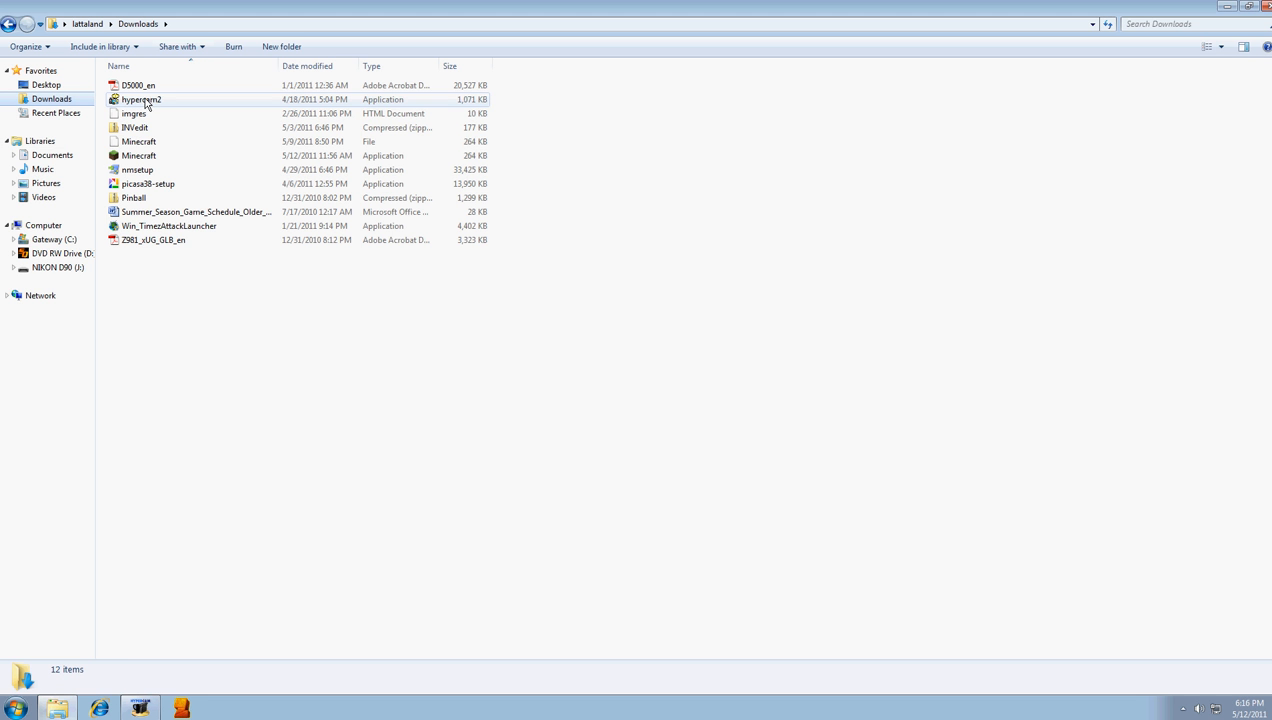
pyautogui.click(137, 169)
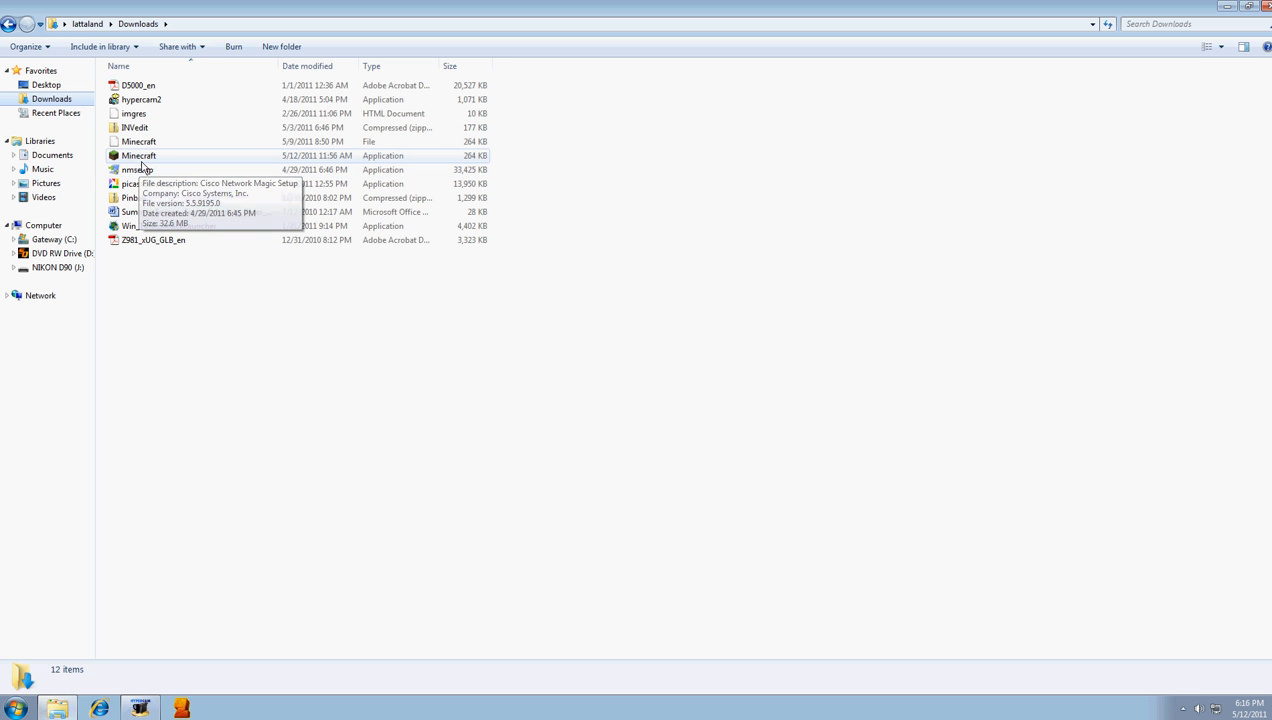
pyautogui.moveTo(139, 155)
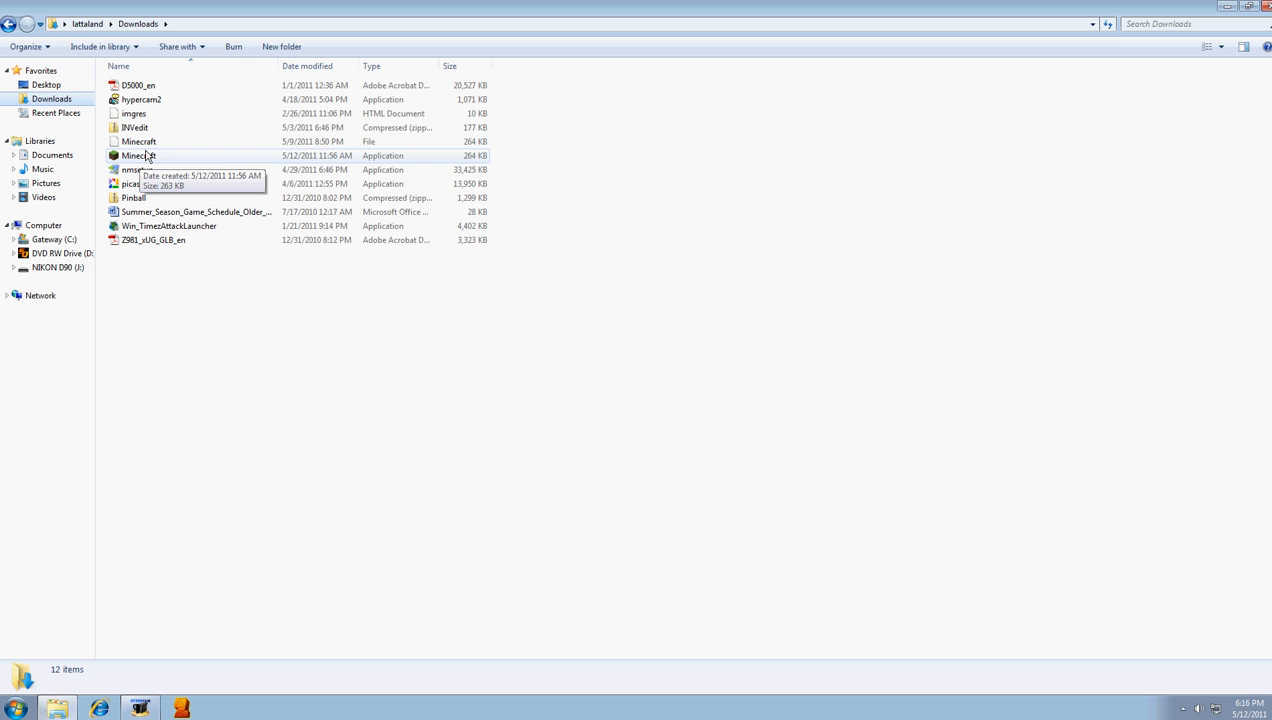
pyautogui.moveTo(156, 161)
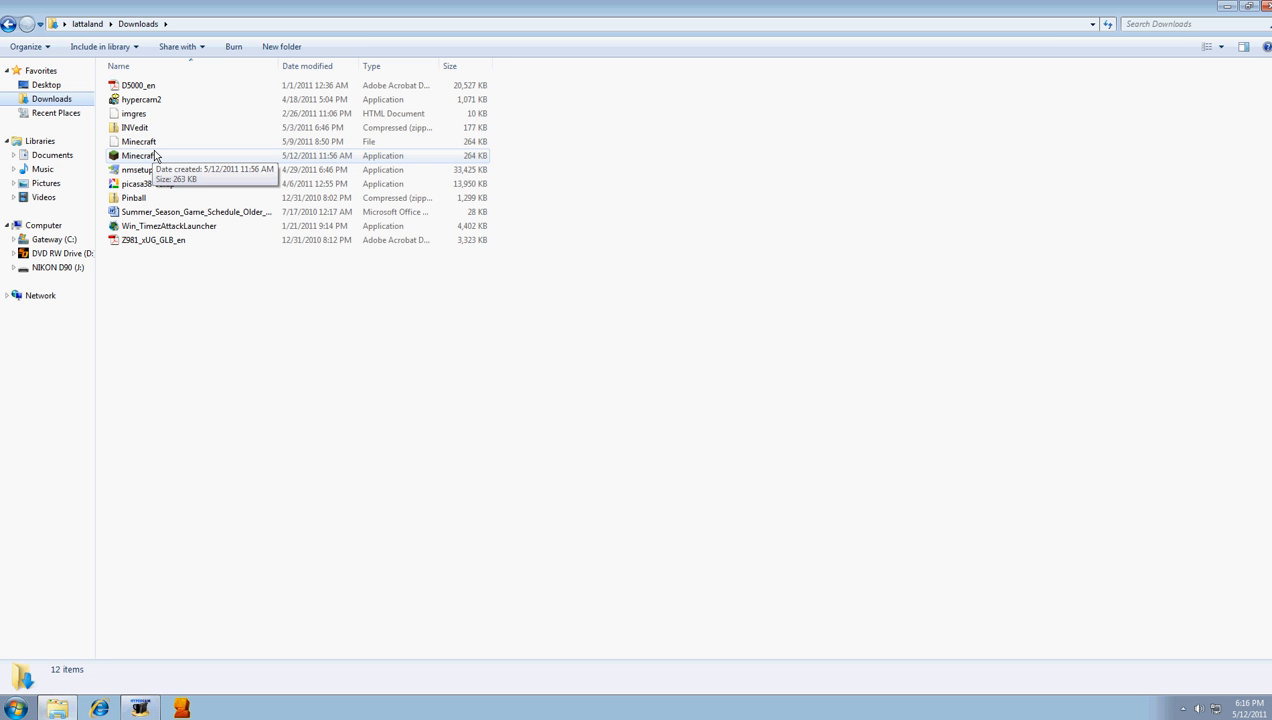
pyautogui.doubleClick(139, 155)
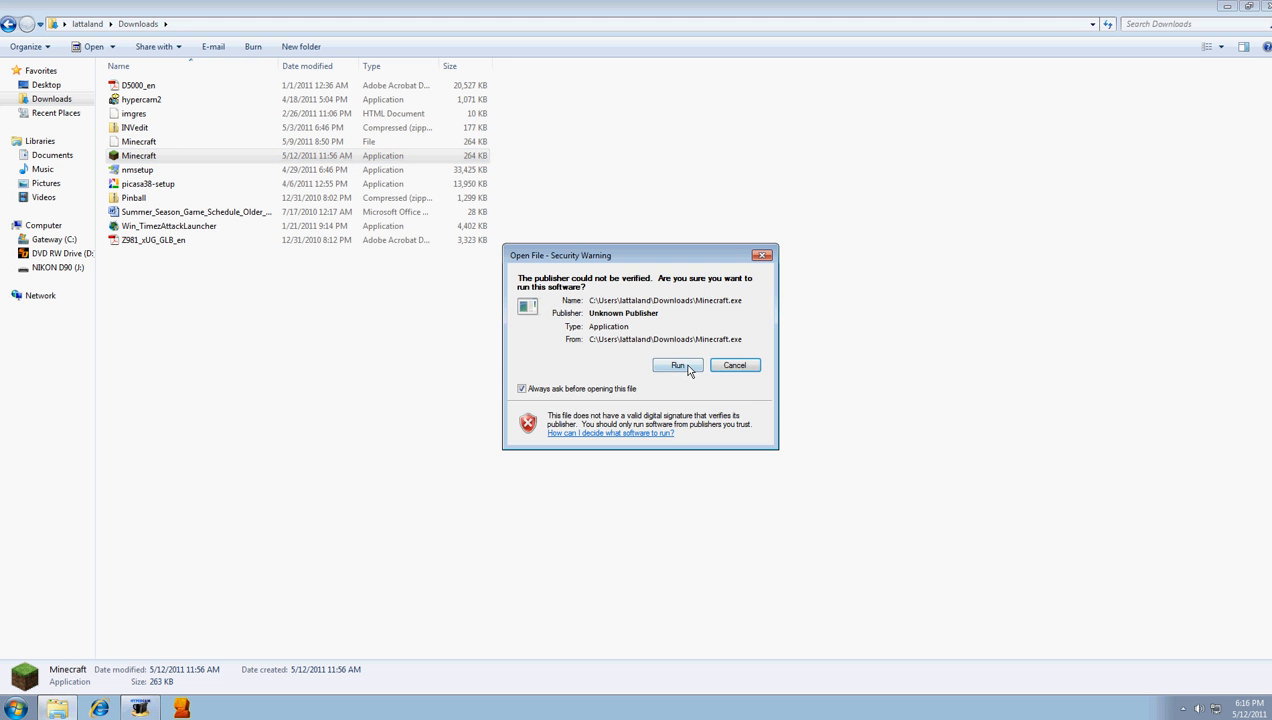
# Step: Allow the unverified file to Run and log in through the Minecraft launcher
pyautogui.click(677, 364)
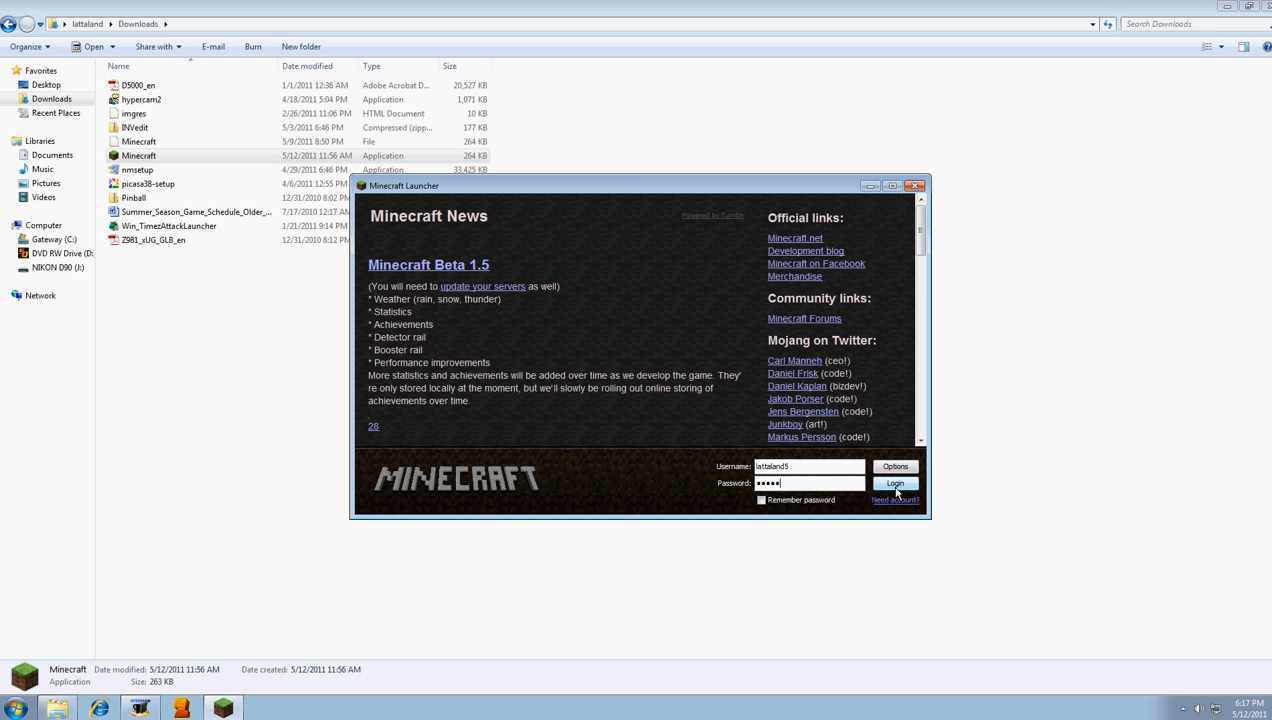
pyautogui.click(894, 483)
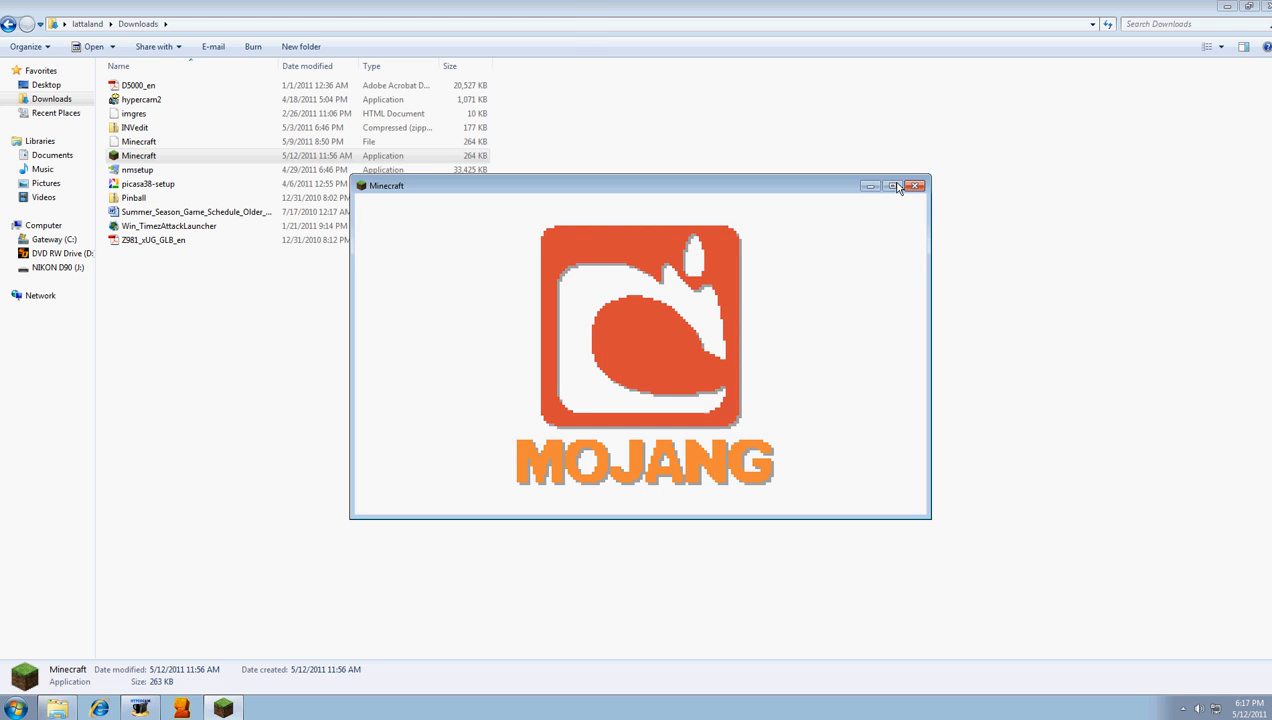
pyautogui.click(893, 186)
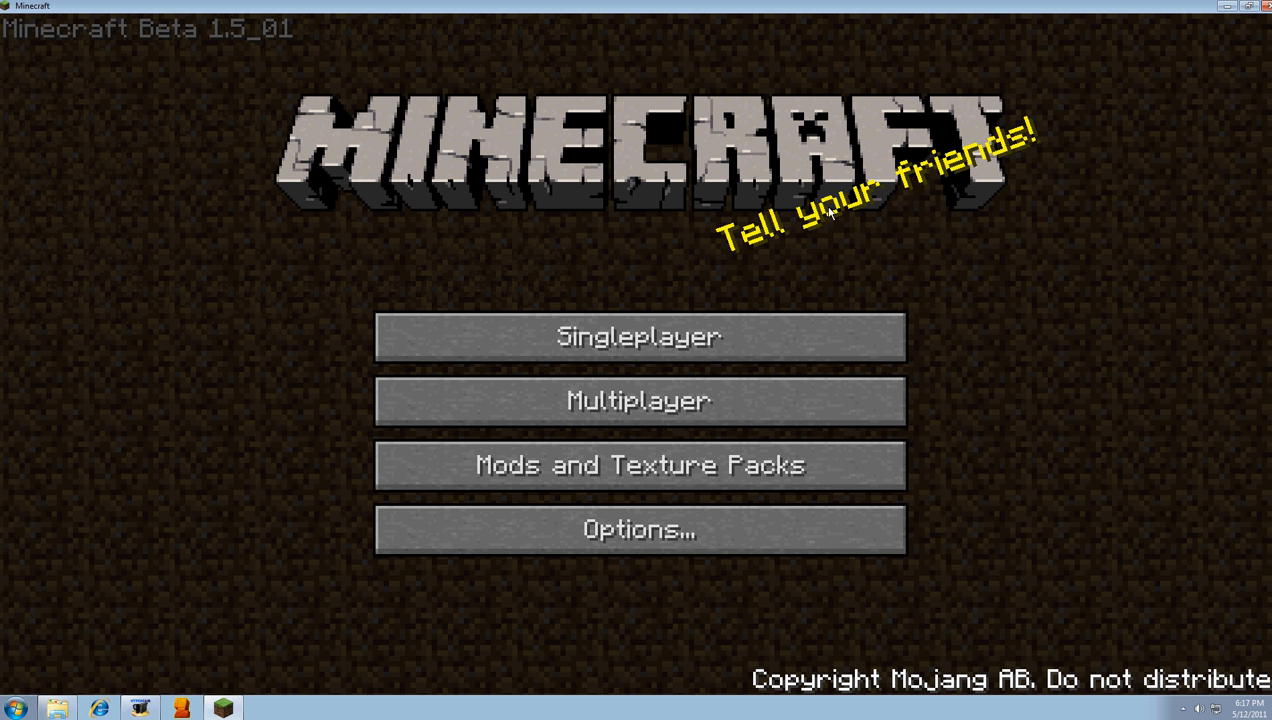
pyautogui.moveTo(500, 7)
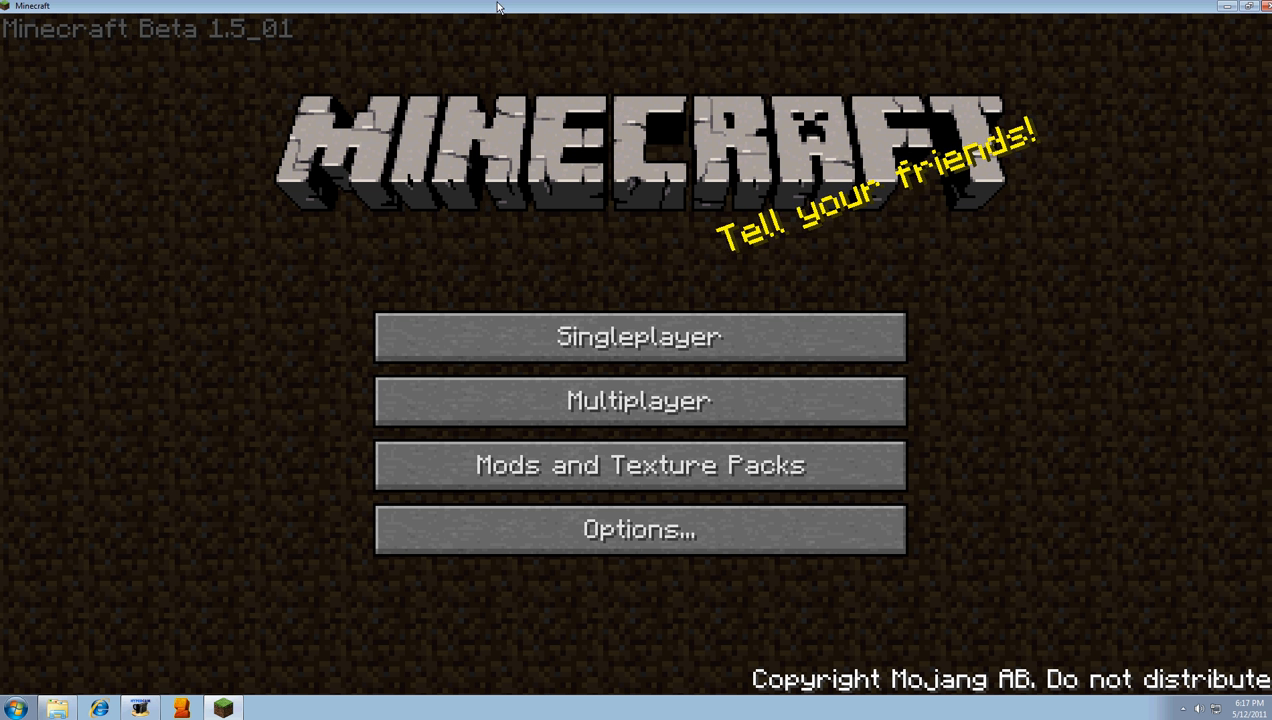
pyautogui.moveTo(770, 250)
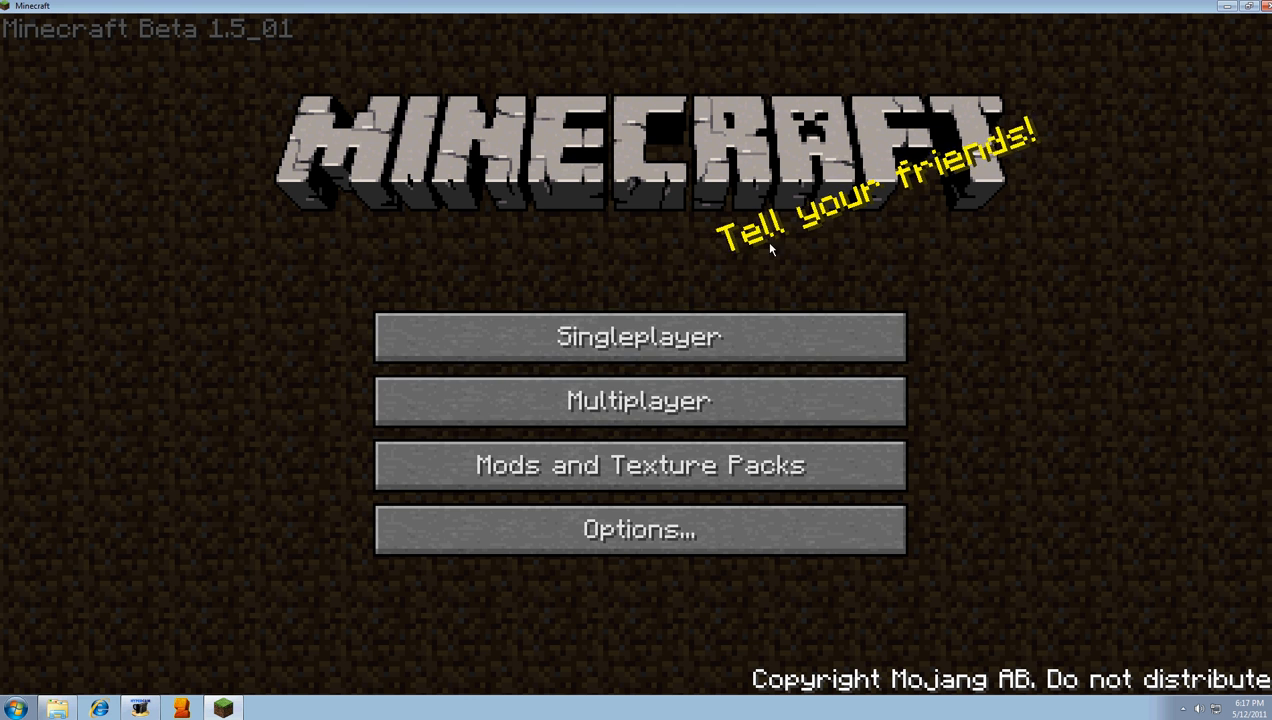
pyautogui.moveTo(639, 337)
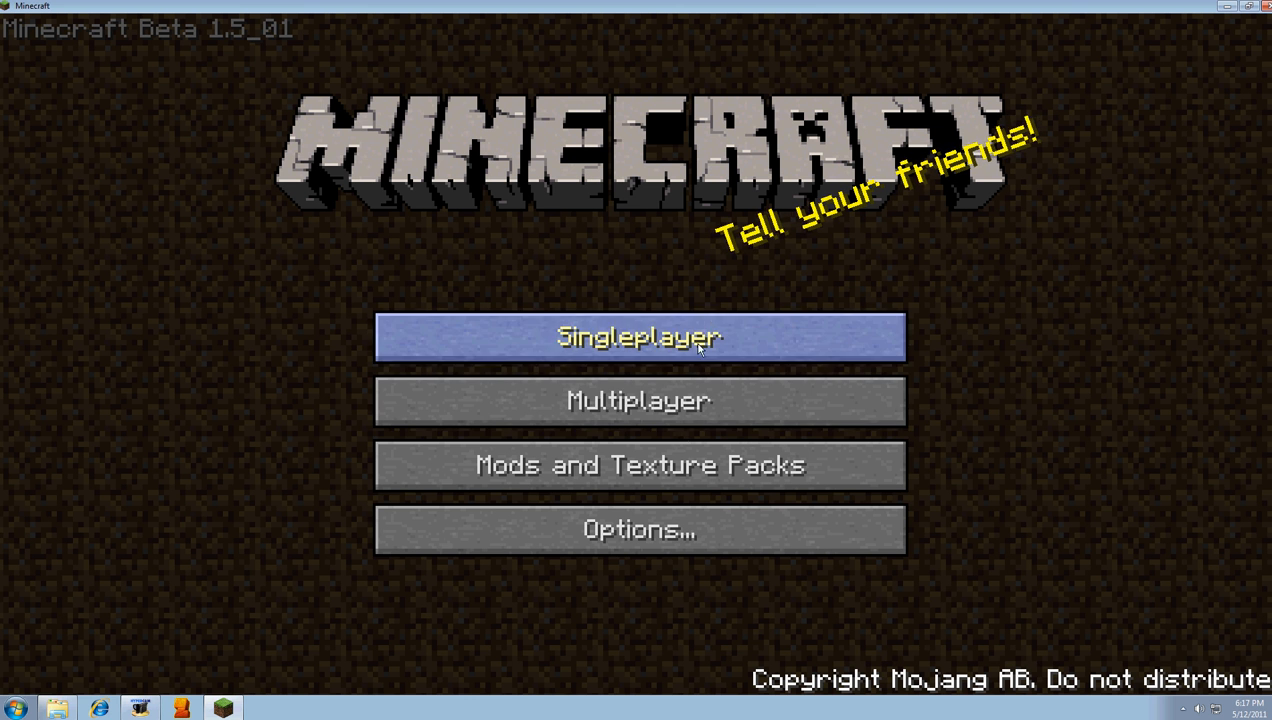
pyautogui.moveTo(478, 430)
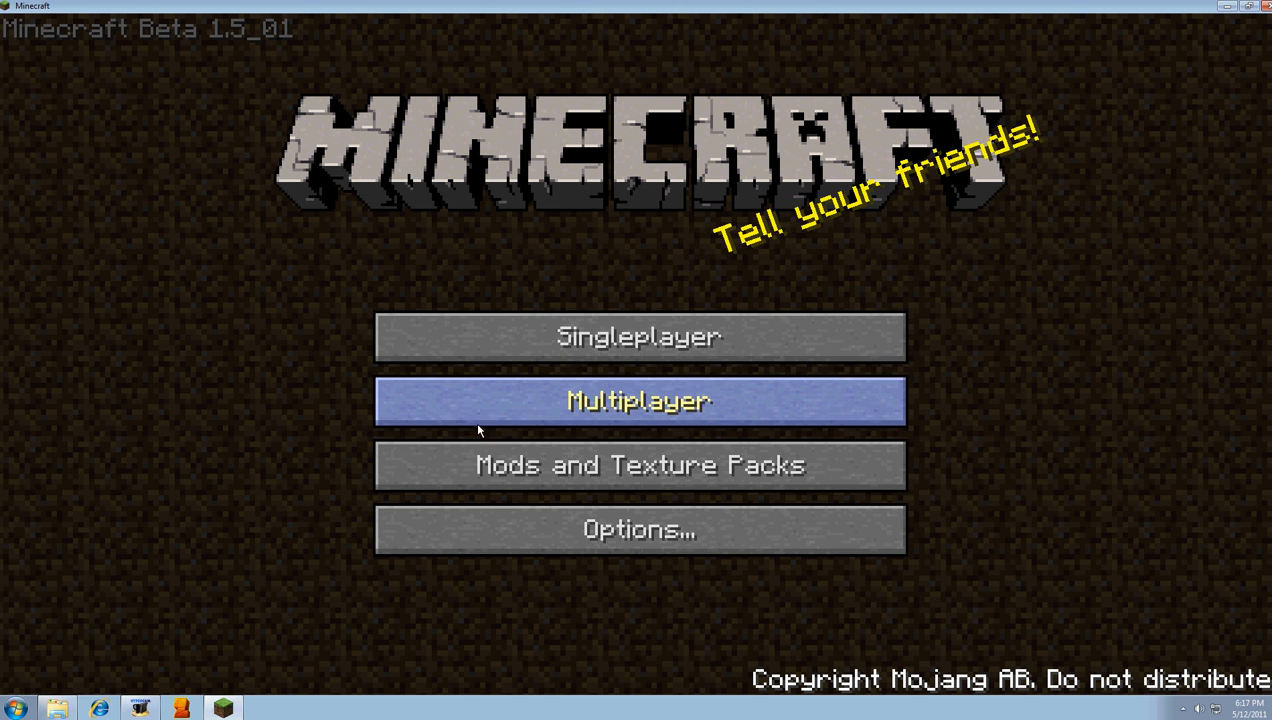
pyautogui.moveTo(639, 337)
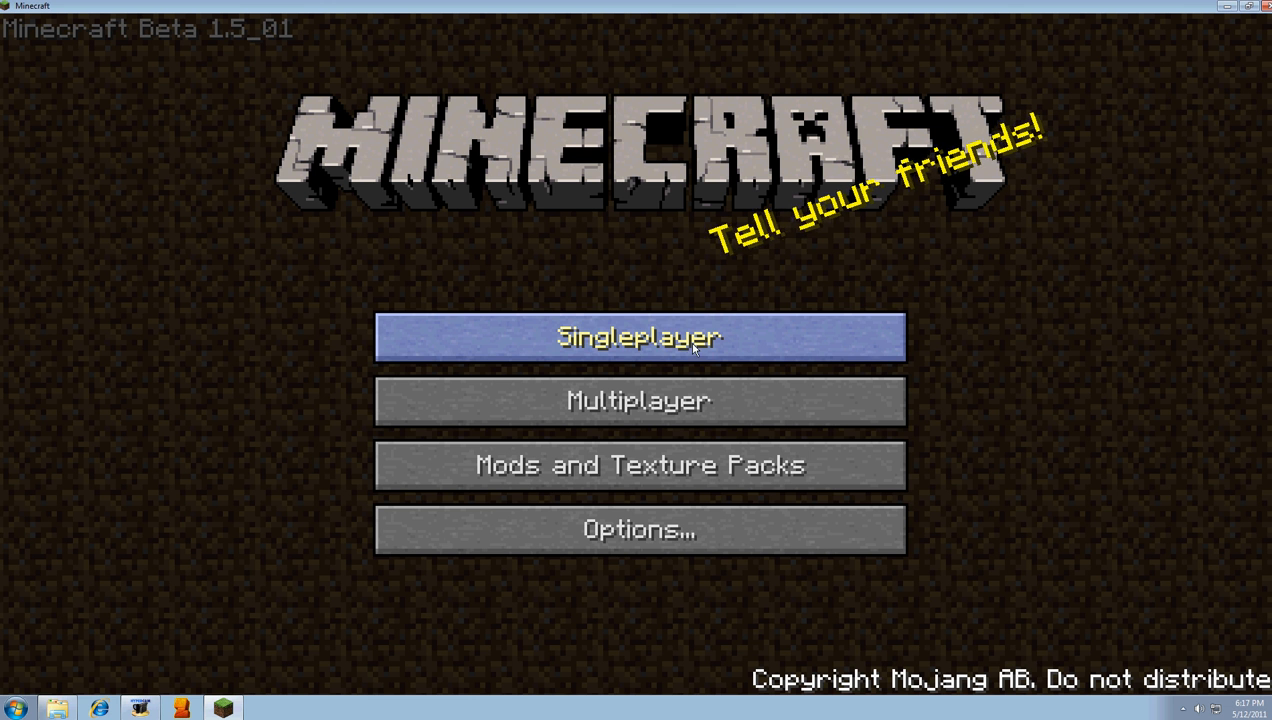
pyautogui.moveTo(680, 268)
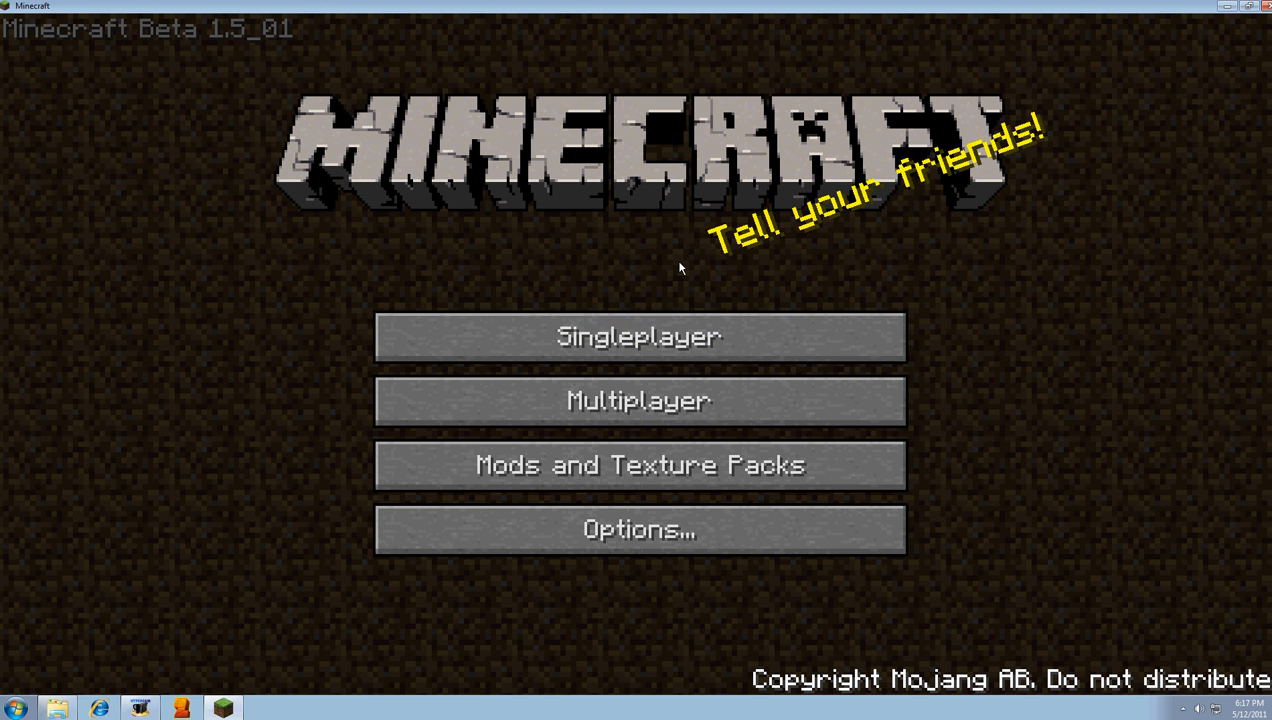
pyautogui.moveTo(639, 337)
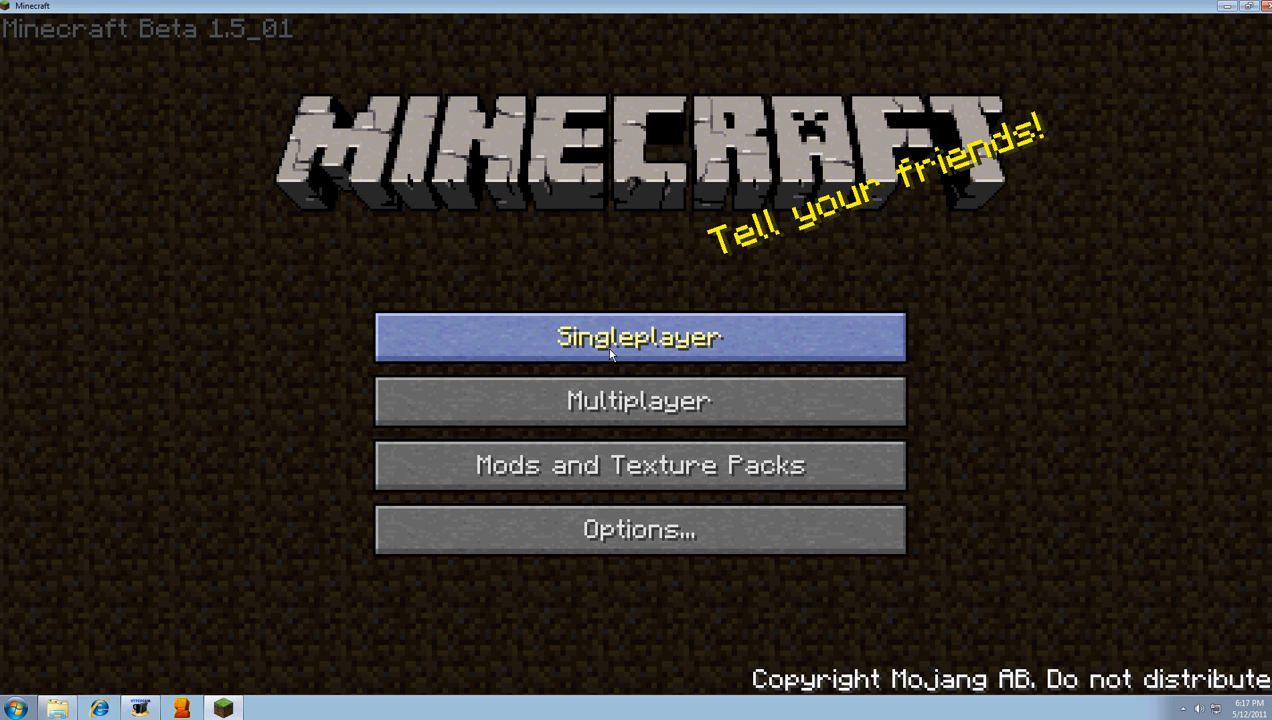
pyautogui.moveTo(639, 465)
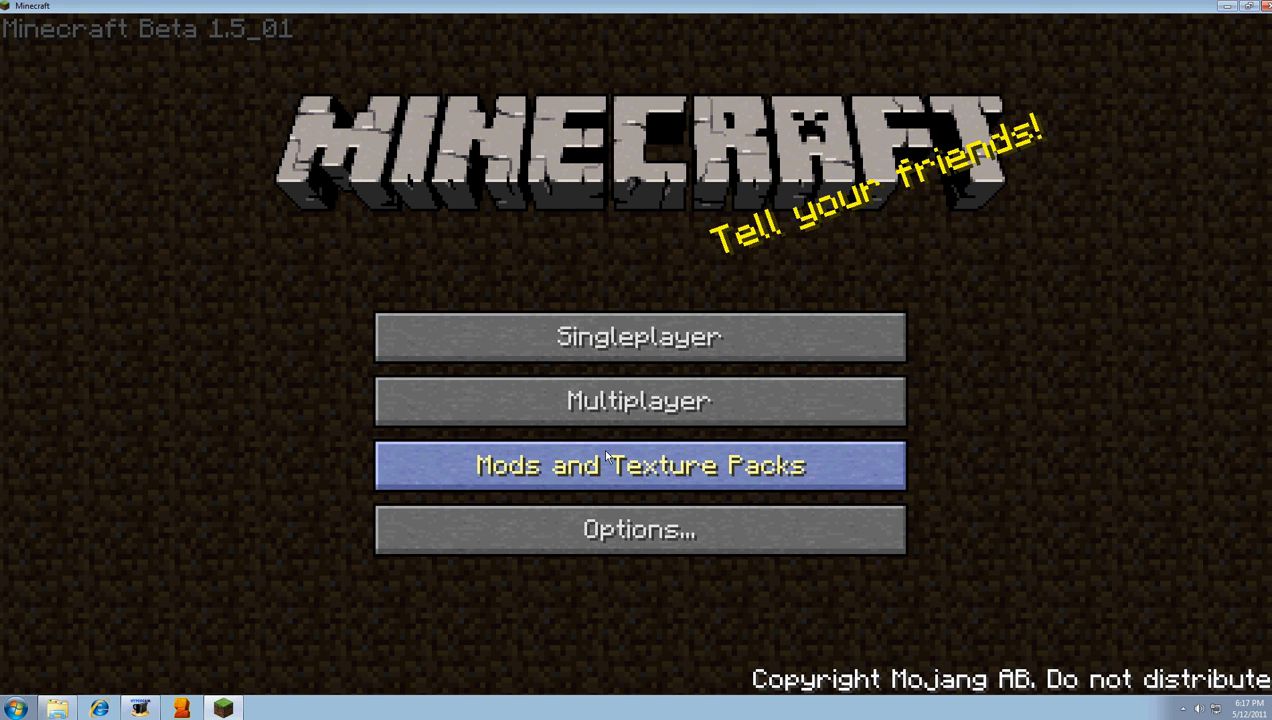
pyautogui.click(638, 465)
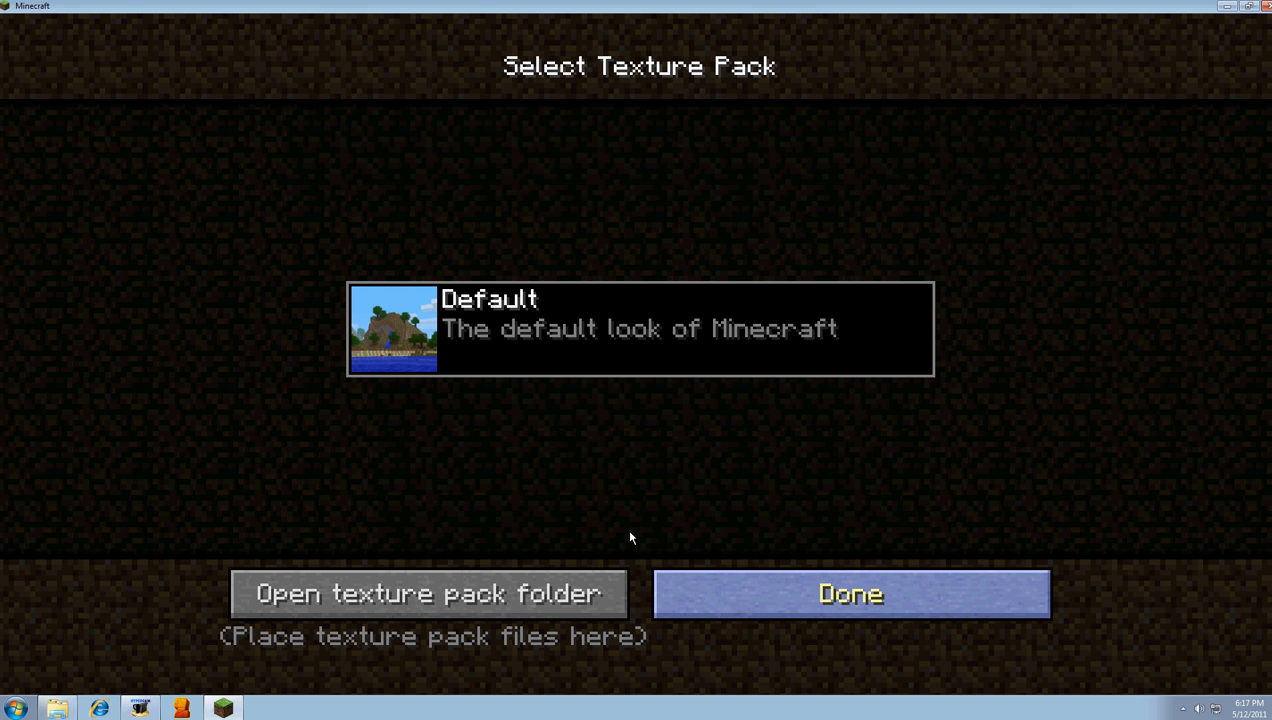
pyautogui.moveTo(558, 541)
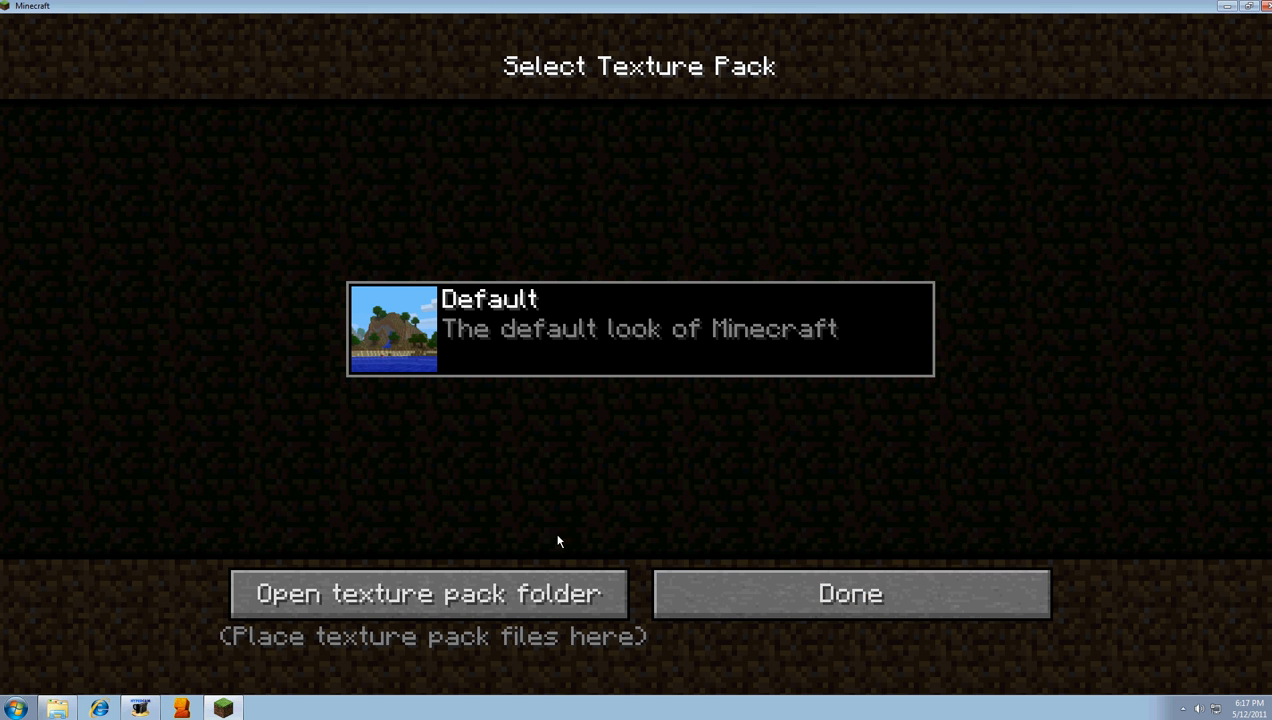
pyautogui.moveTo(391, 206)
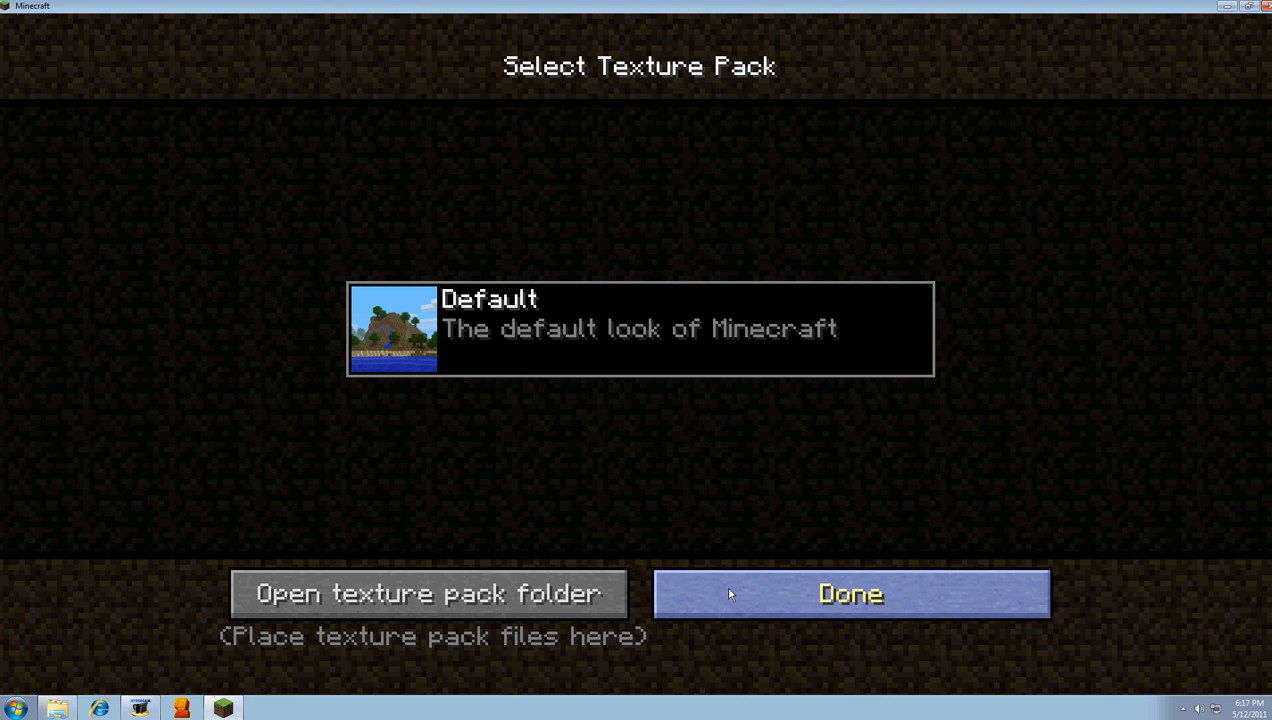
pyautogui.moveTo(745, 587)
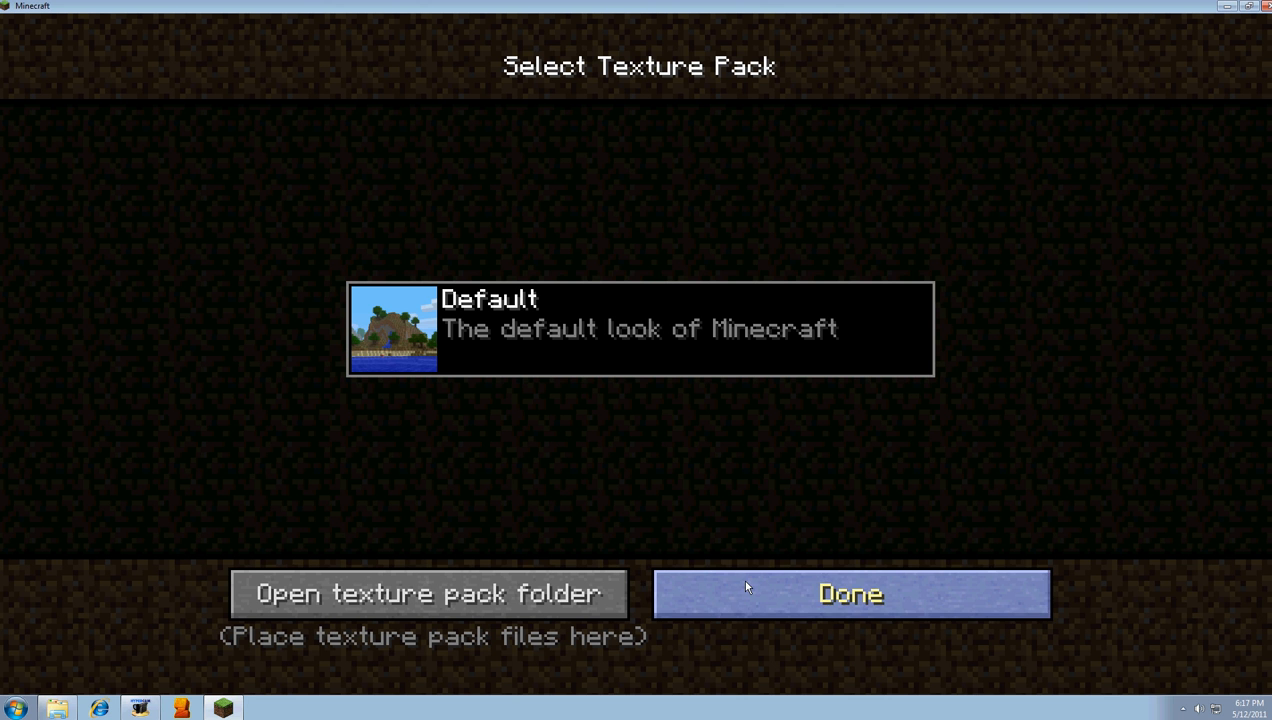
pyautogui.moveTo(760, 540)
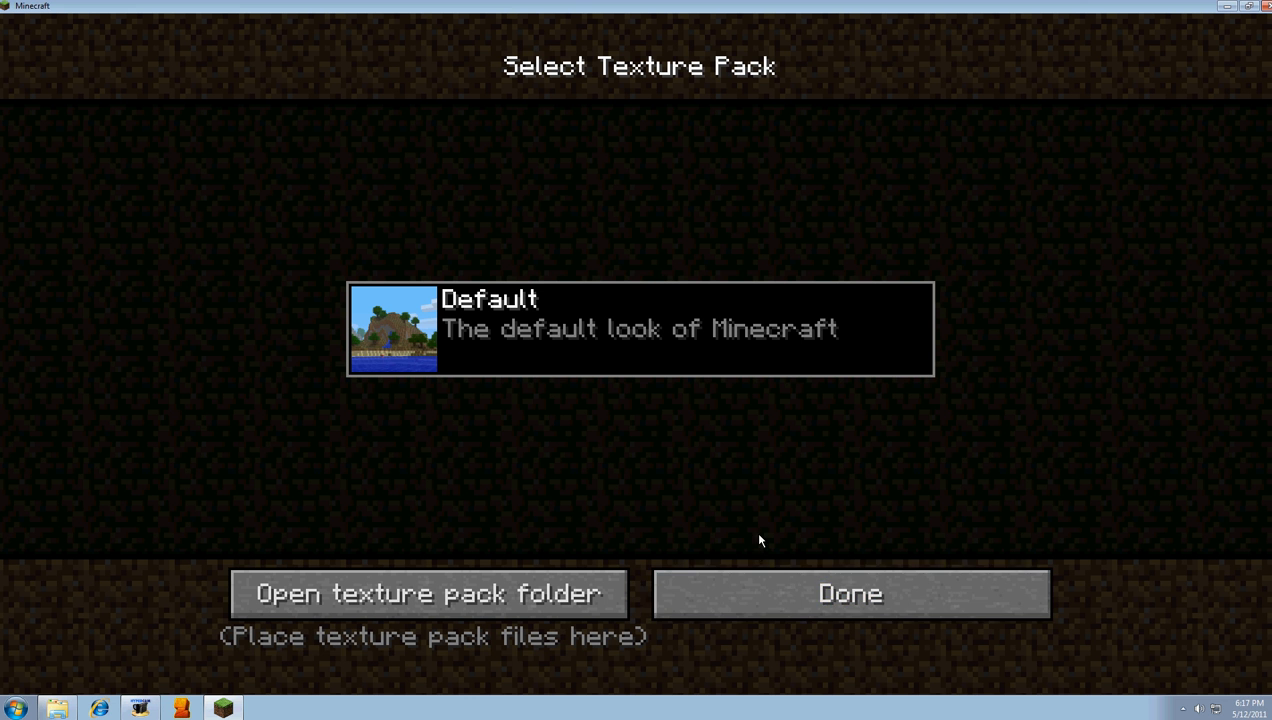
pyautogui.moveTo(850, 593)
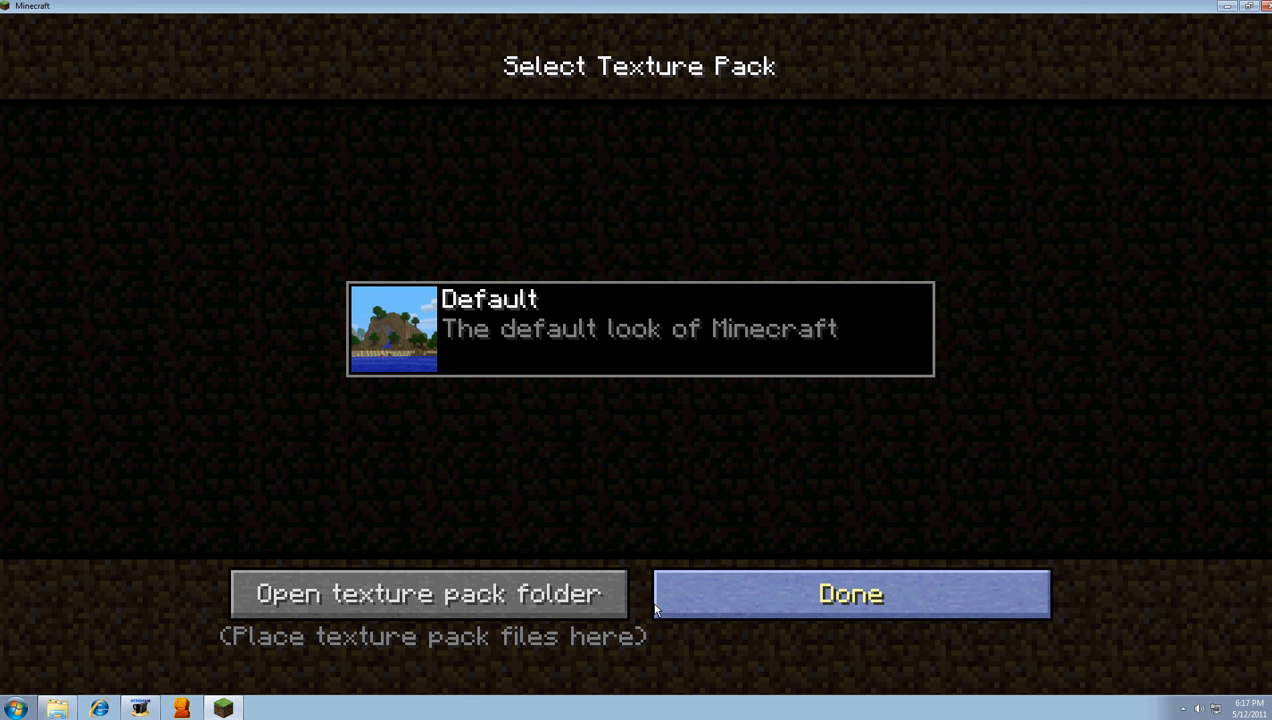
pyautogui.click(849, 593)
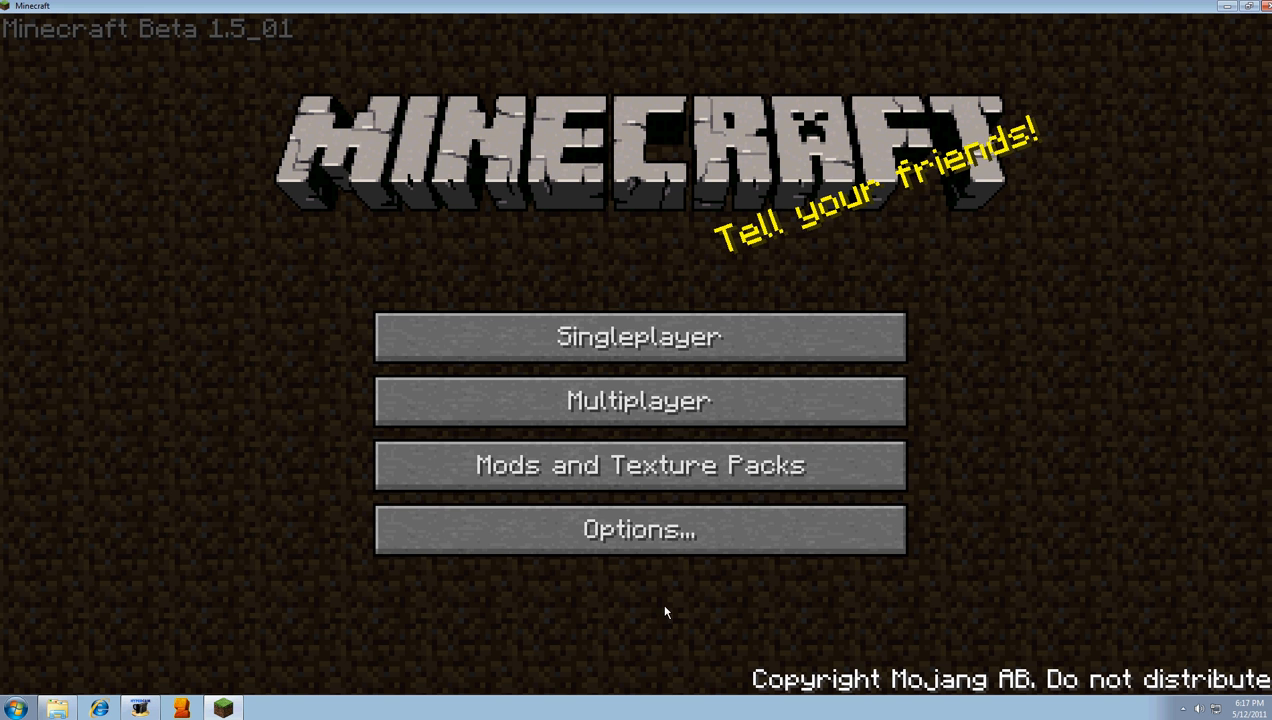